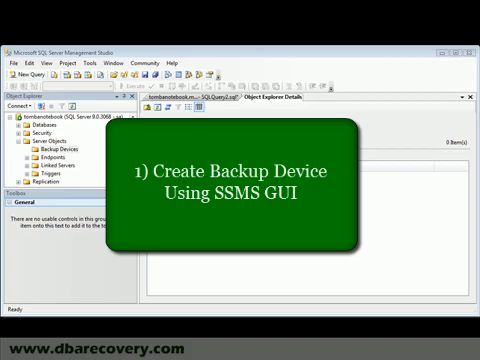
{"action": "mouse_move", "coordinate": [80, 100]}
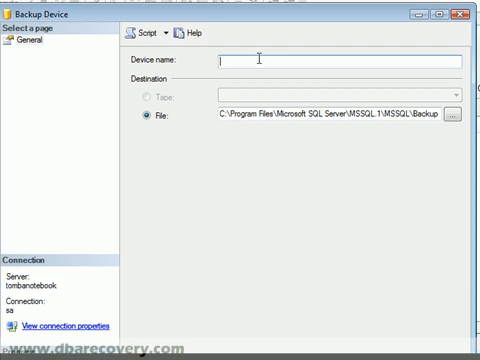
{"action": "type", "text": "t"}
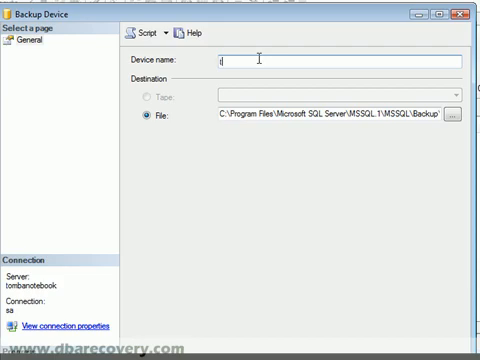
{"action": "type", "text": "estbac"}
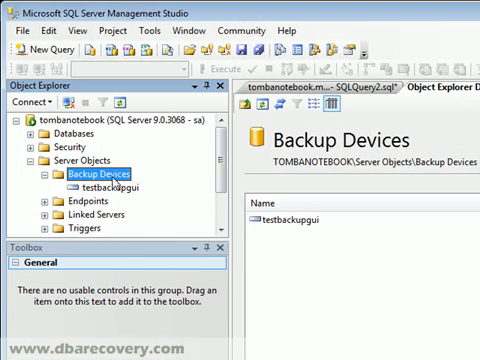
{"action": "mouse_move", "coordinate": [135, 195]}
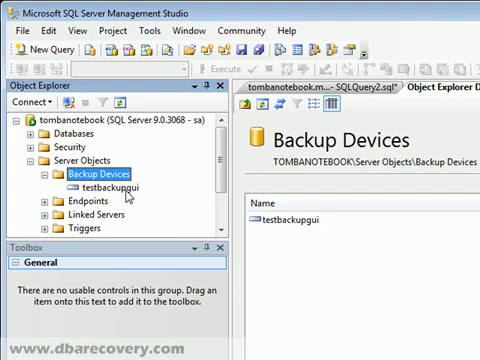